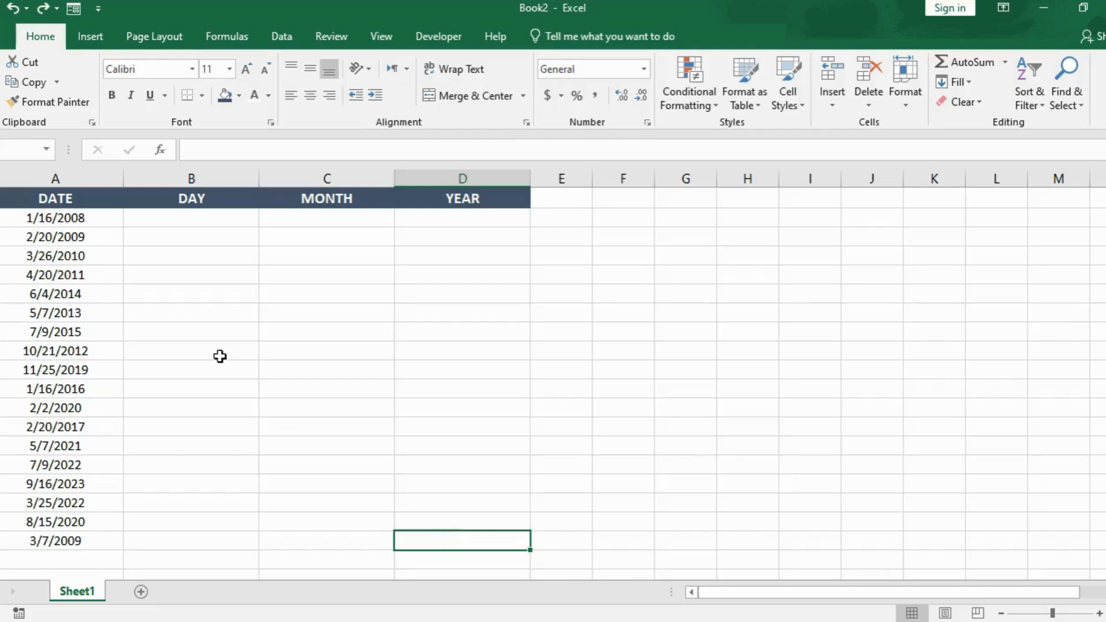
Select the full range of dates A2:A19 in the DATE column
click(55, 217)
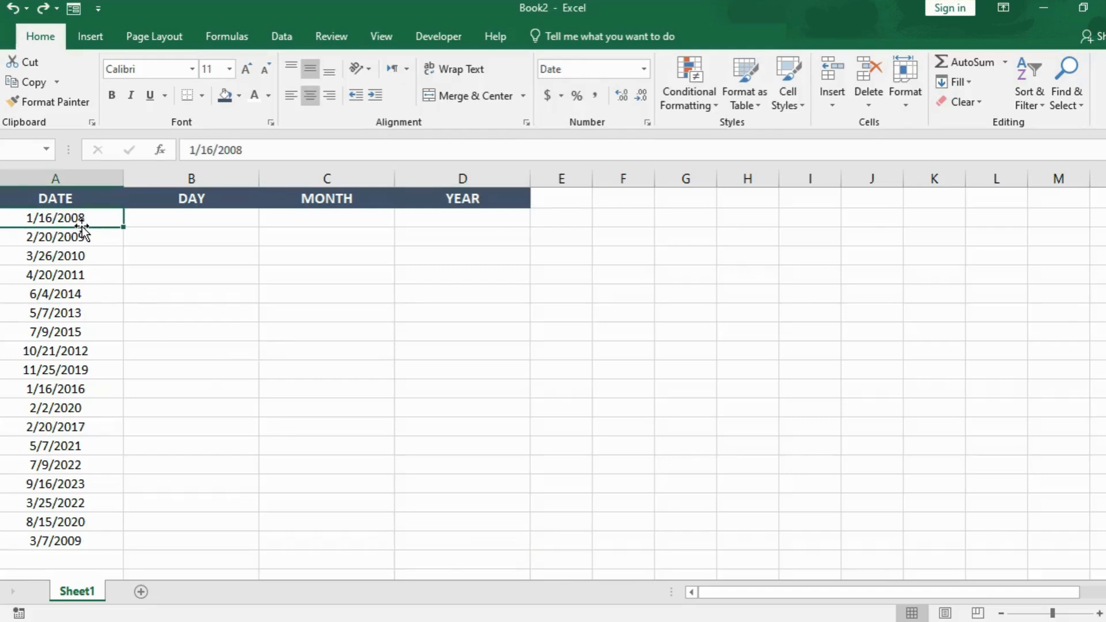
click(55, 178)
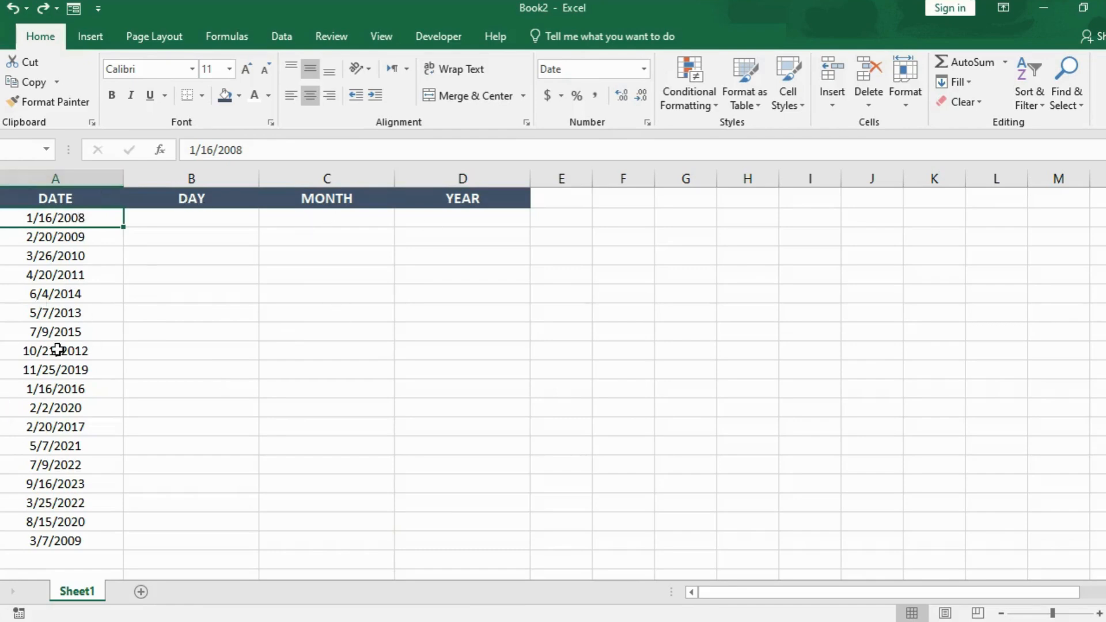
mouse_move(84, 273)
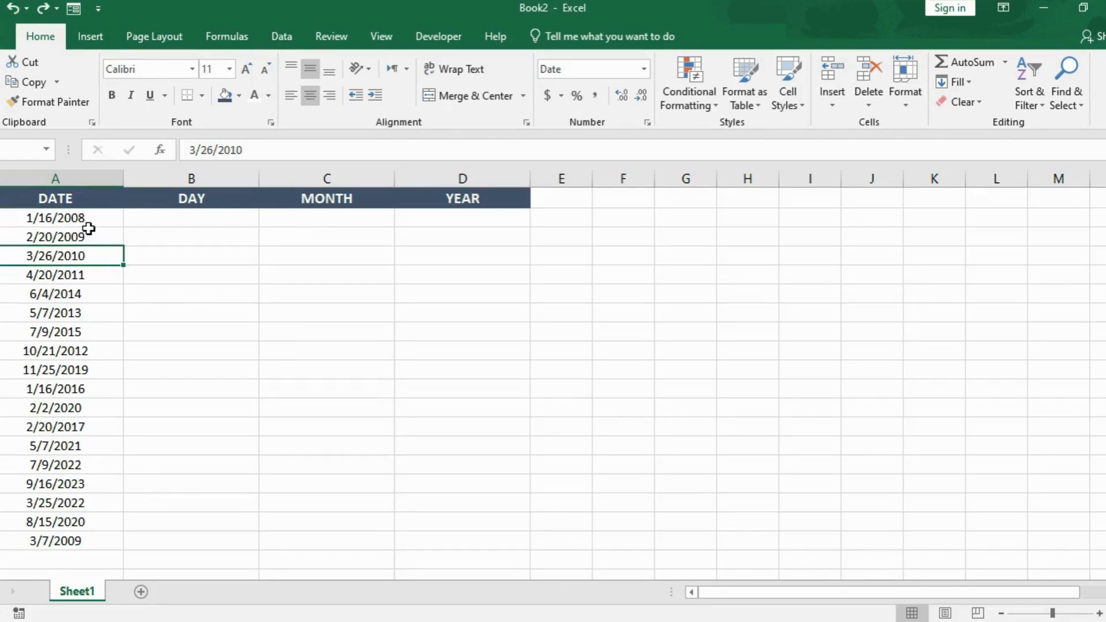
drag(56, 218, 55, 294)
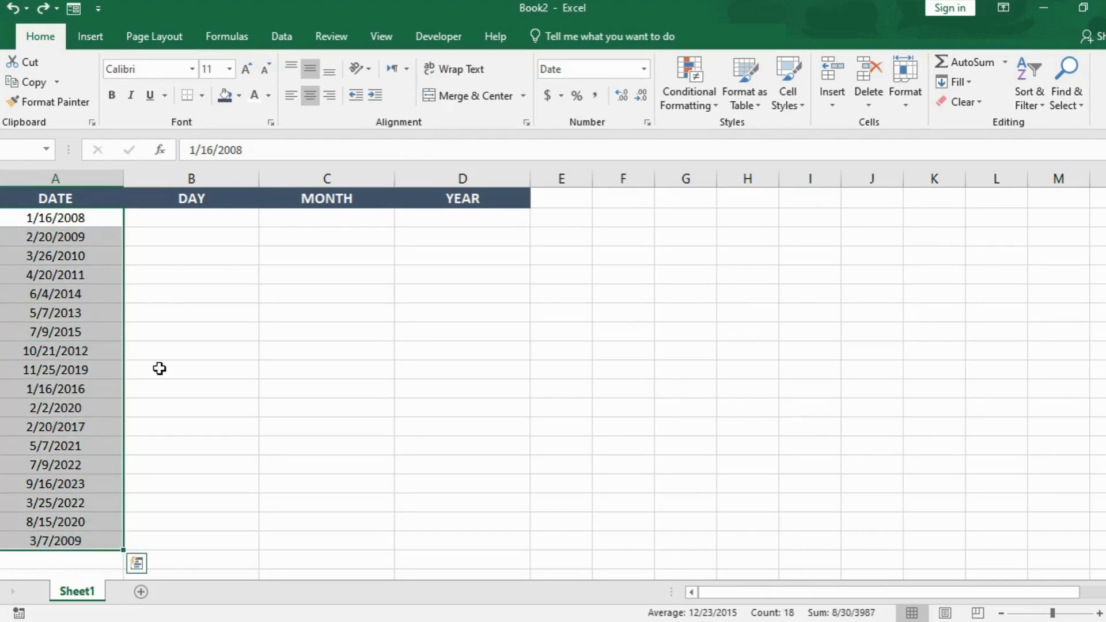
mouse_move(93, 478)
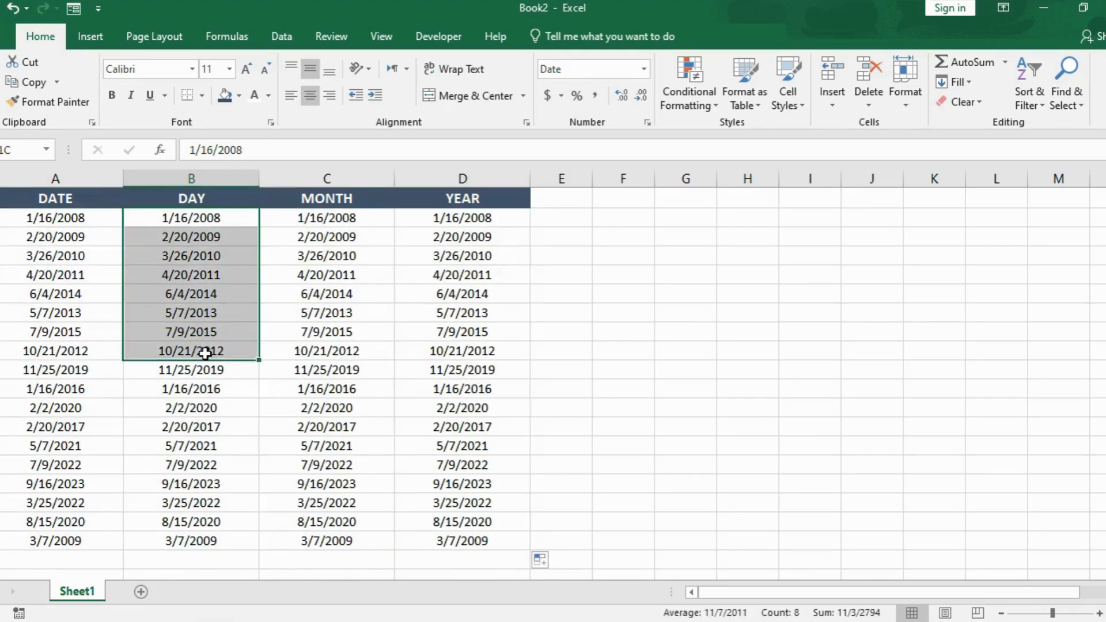
Apply the custom number format dddd to B2:B19 so it shows weekday names
key(ctrl+1)
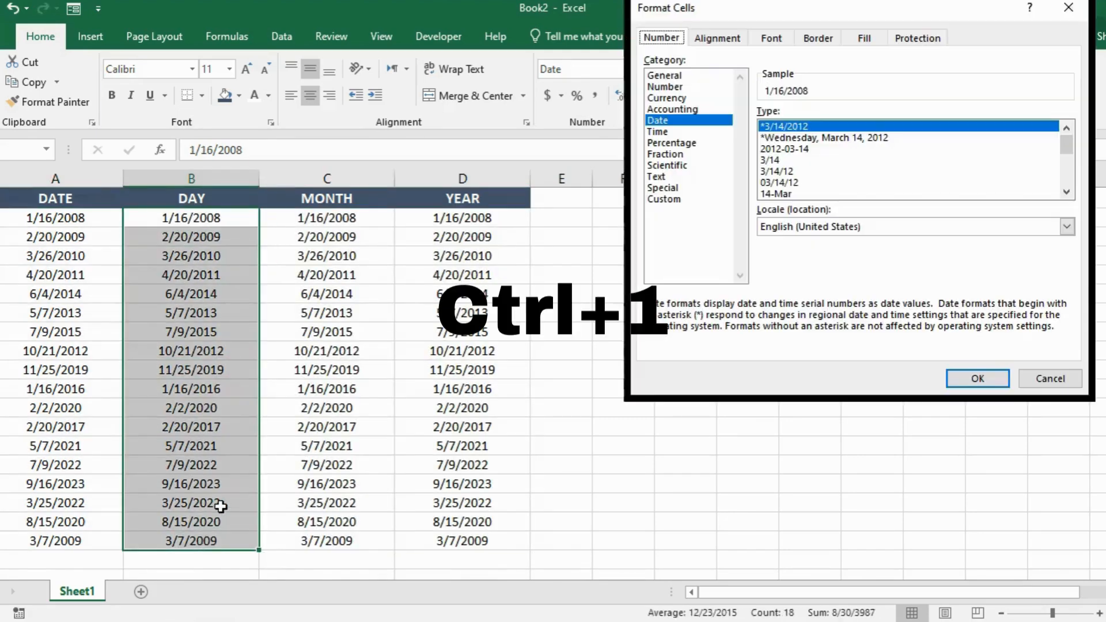
click(663, 200)
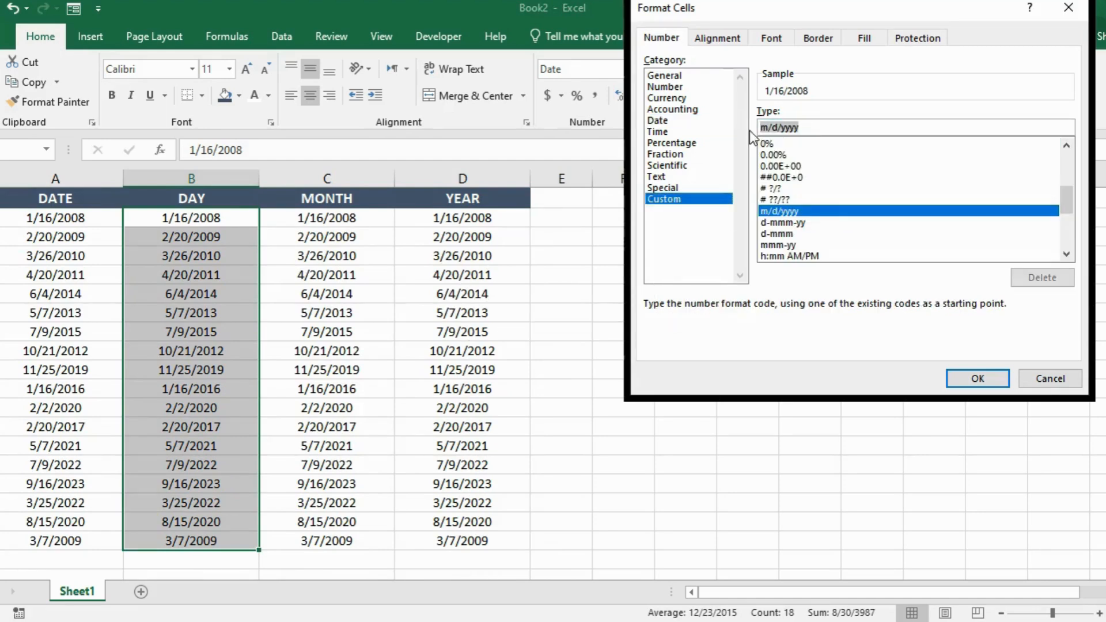
text(dddd)
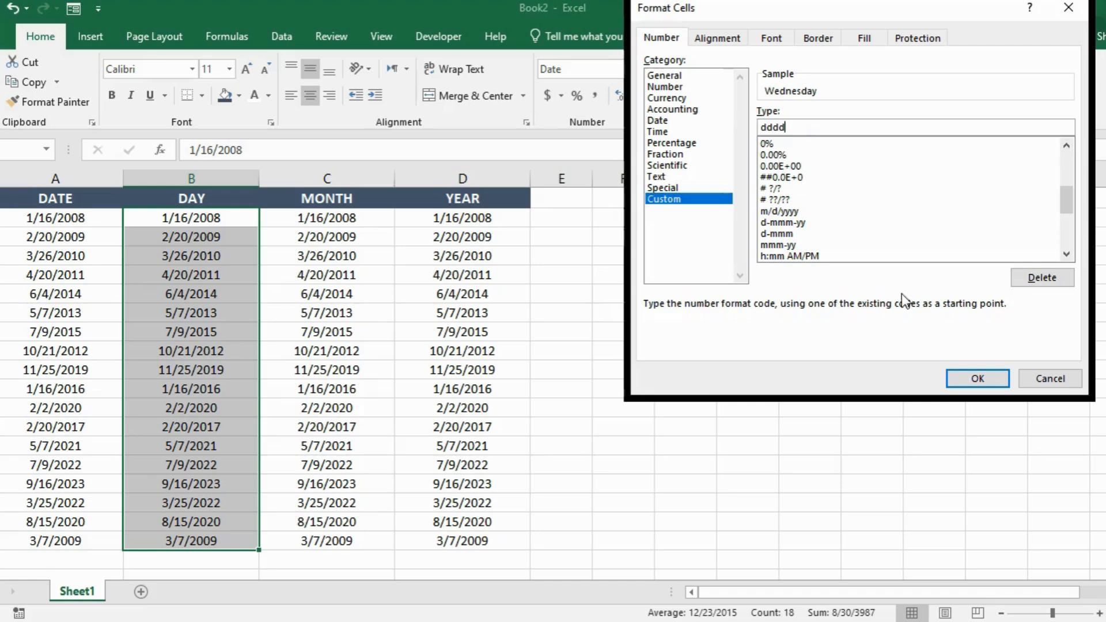
click(977, 378)
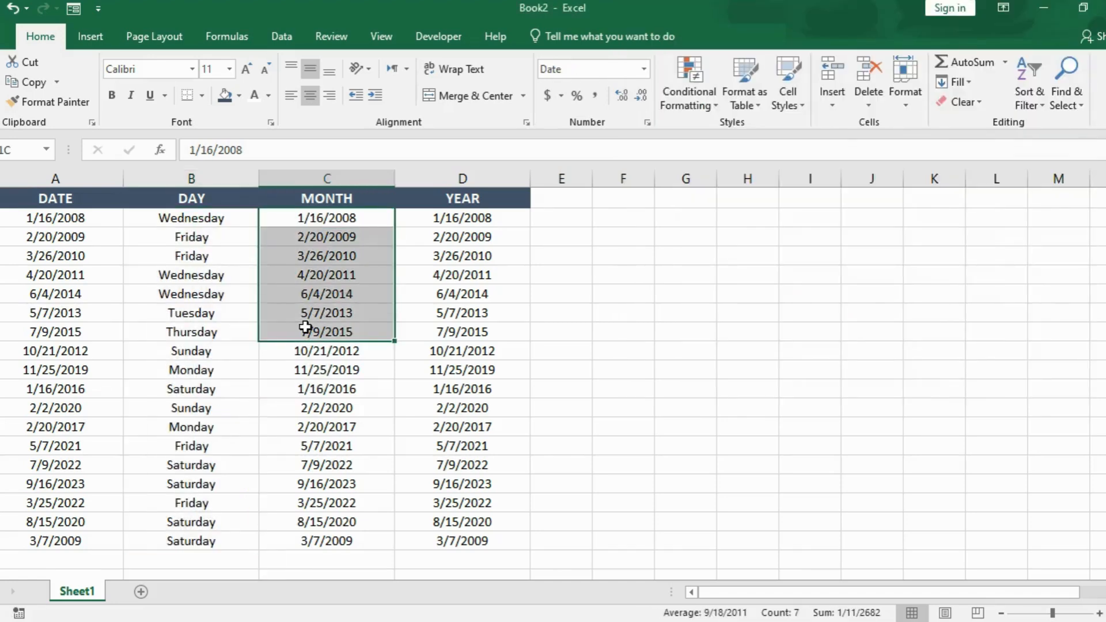
Select C2:C19 and apply the custom format mmmm so it shows full month names
drag(325, 332, 325, 542)
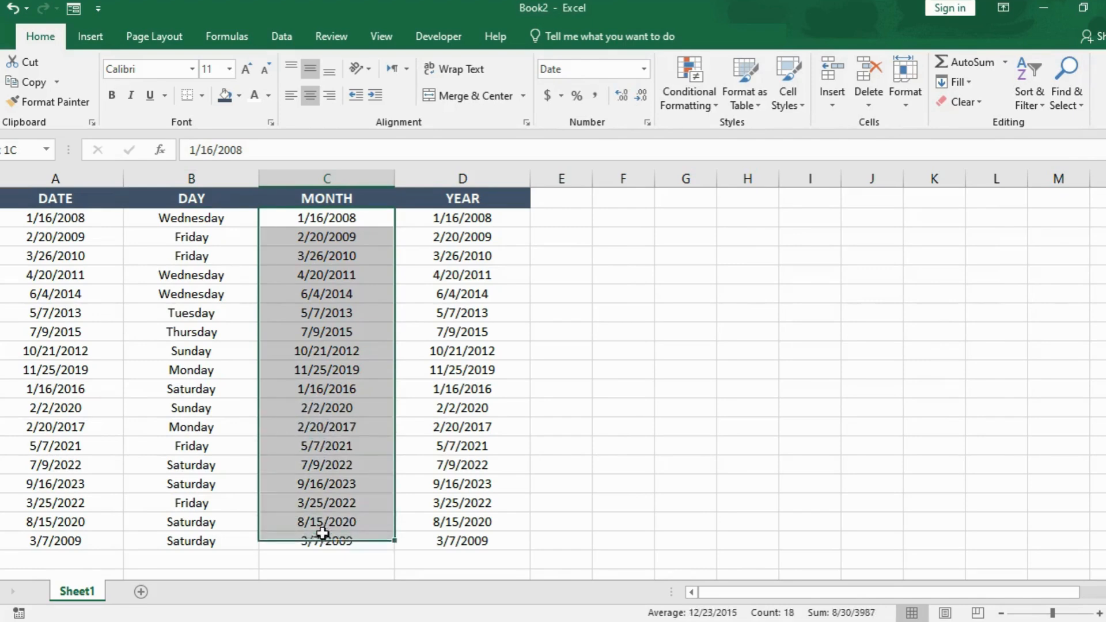
key(ctrl+1)
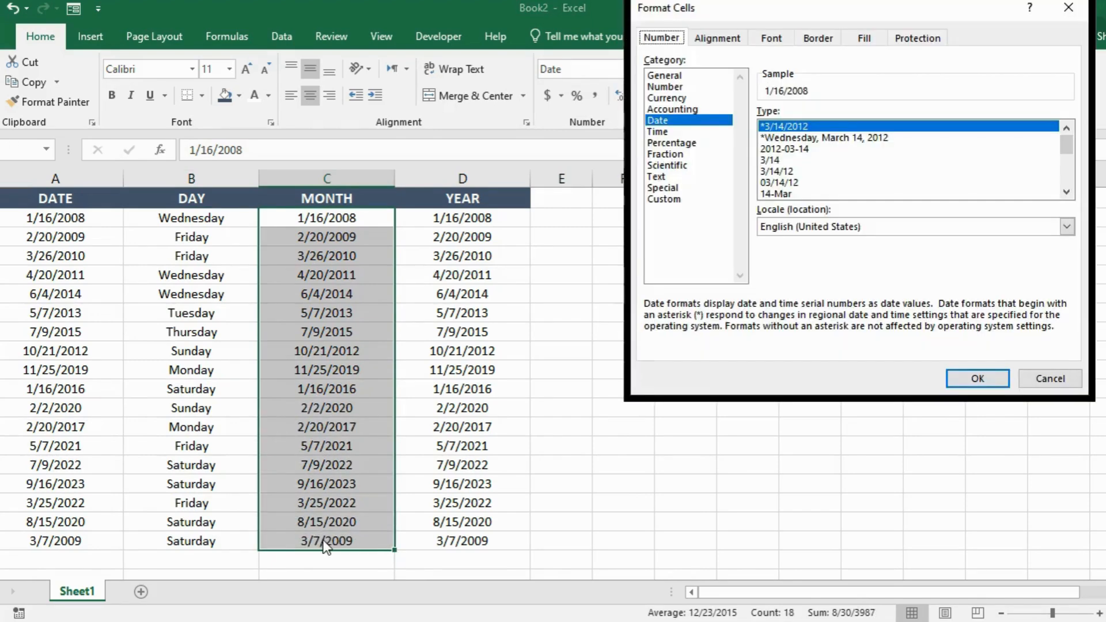
key(ctrl+1)
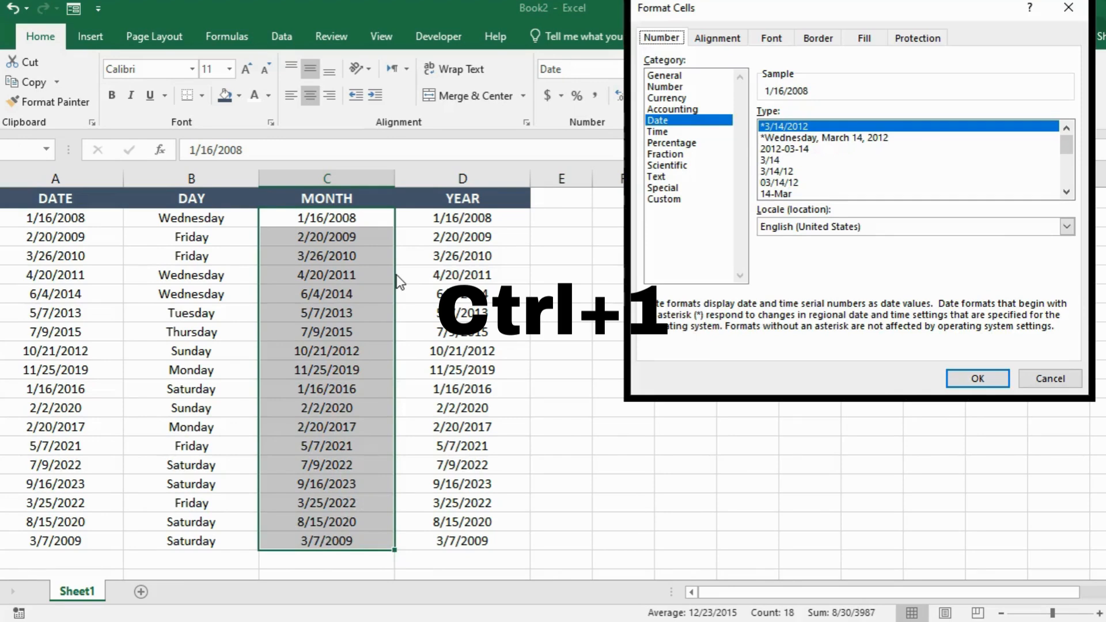
click(664, 199)
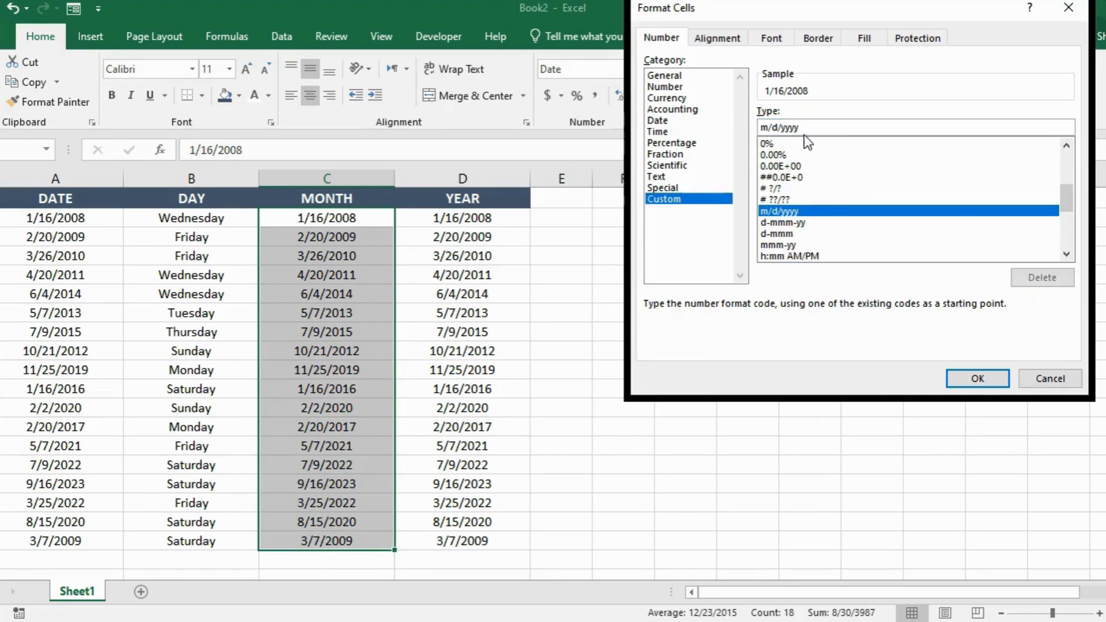
text(mmmm)
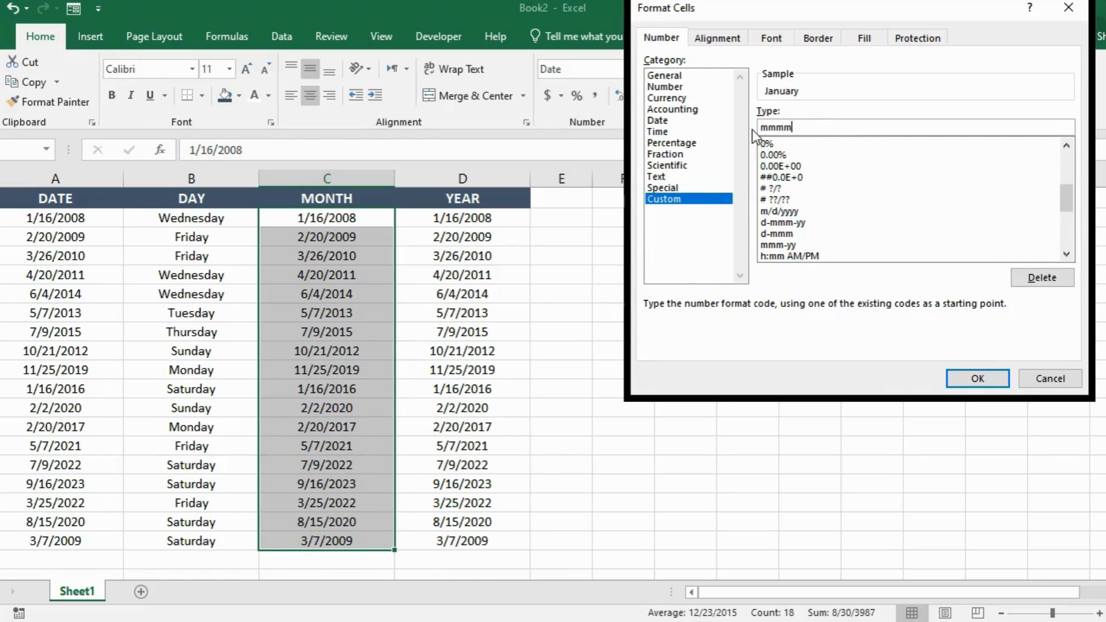
click(977, 378)
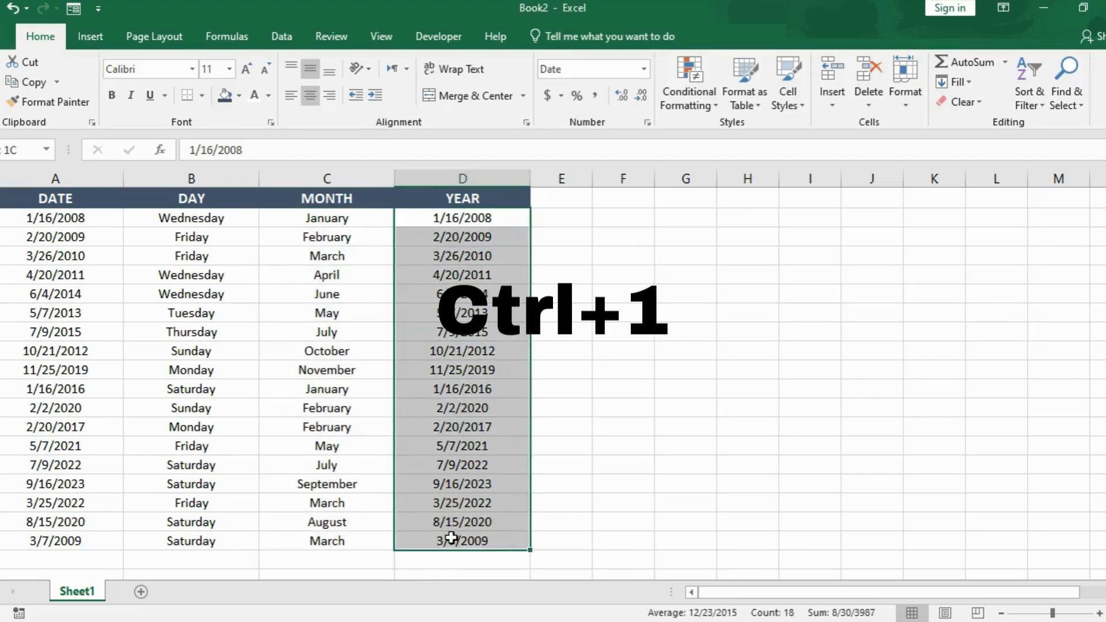
Apply the custom number format yyyy to D2:D19 so it shows four-digit years
key(Ctrl+1)
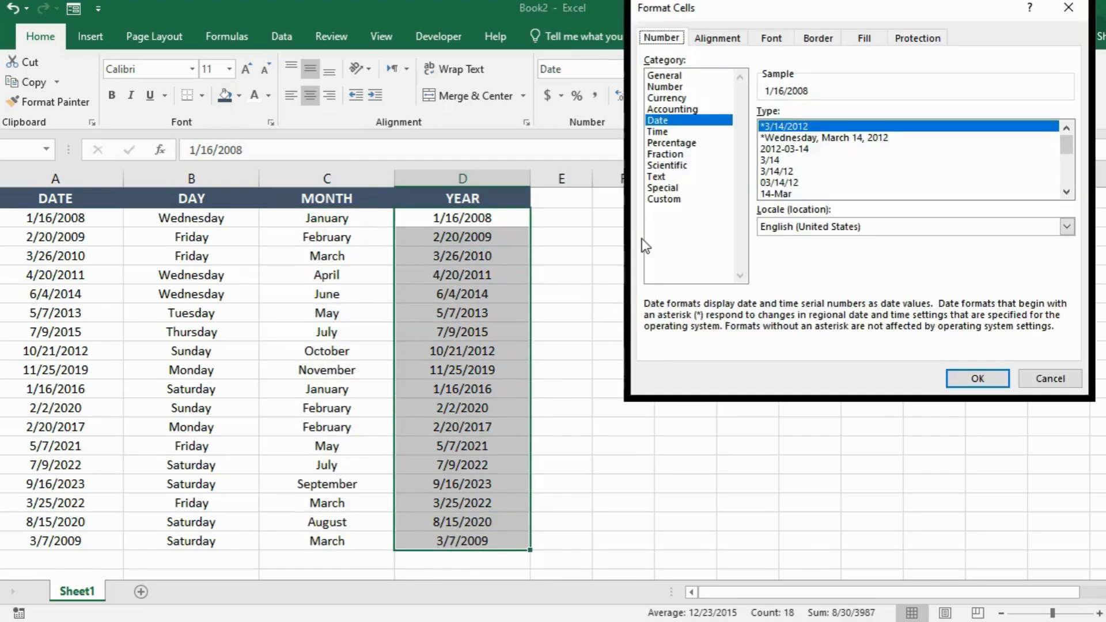
click(664, 199)
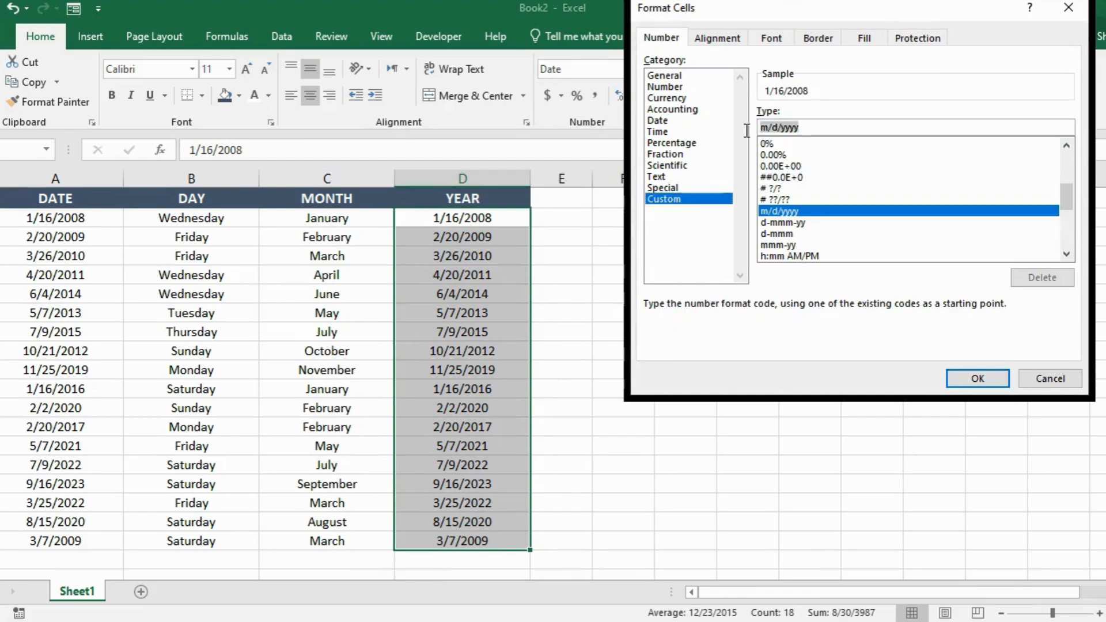
text(yyyy)
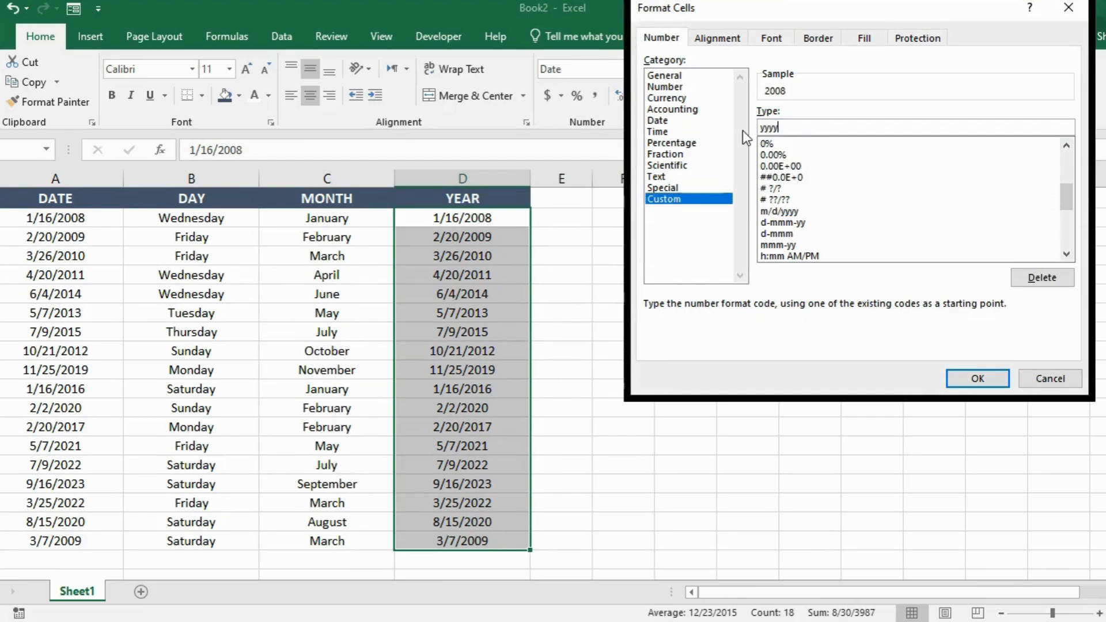
click(976, 378)
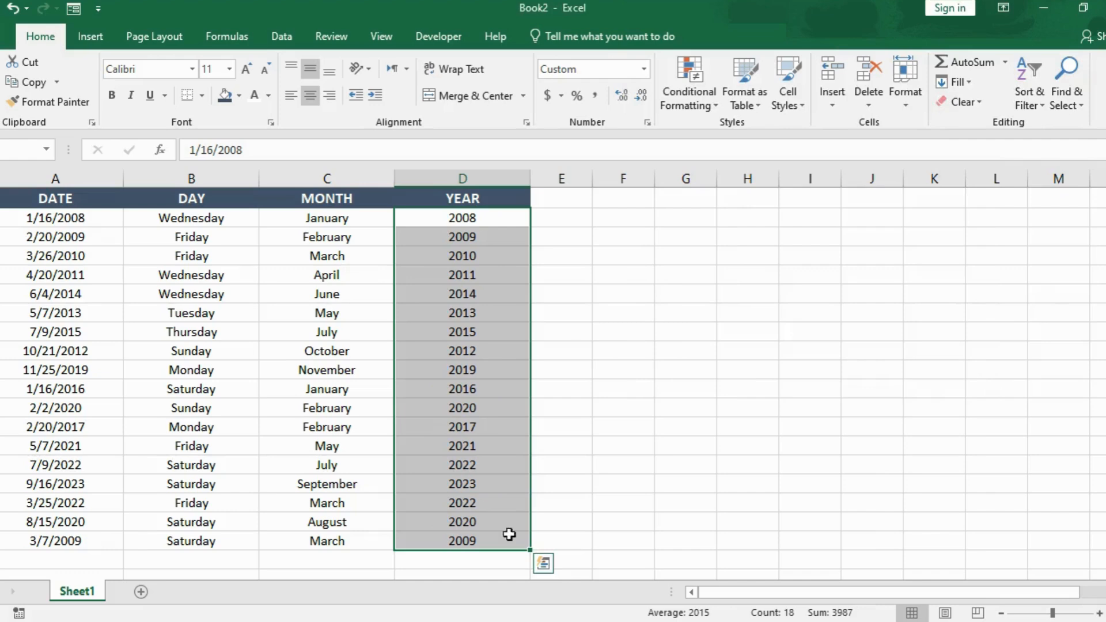
mouse_move(481, 395)
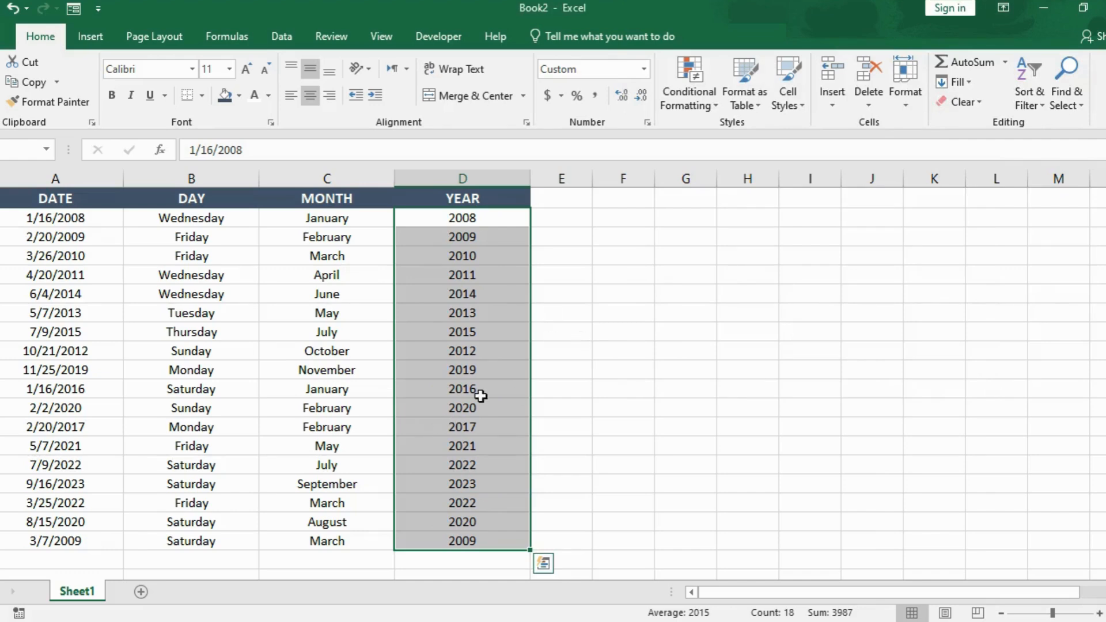